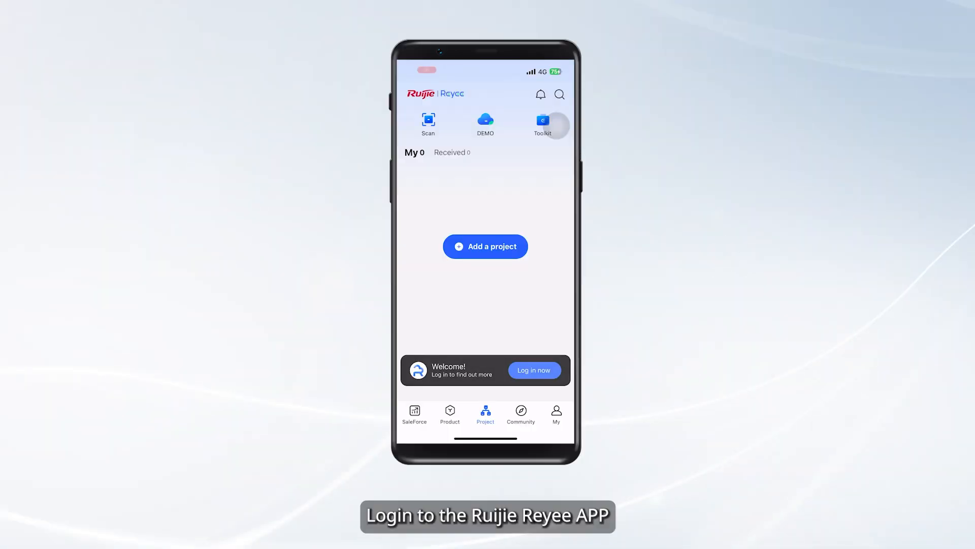
Sign in to Reyee and accept the User Agreement and Privacy Policy.
click(533, 370)
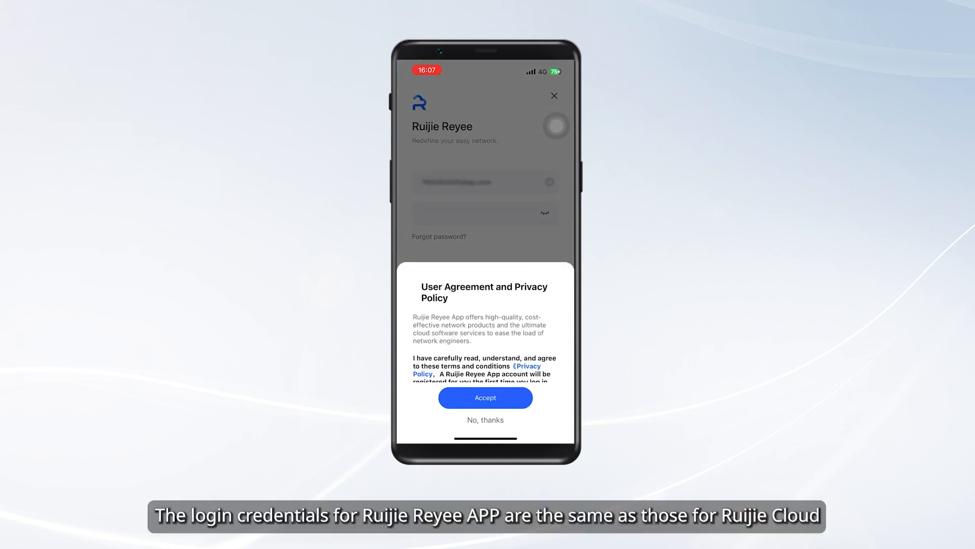
click(485, 398)
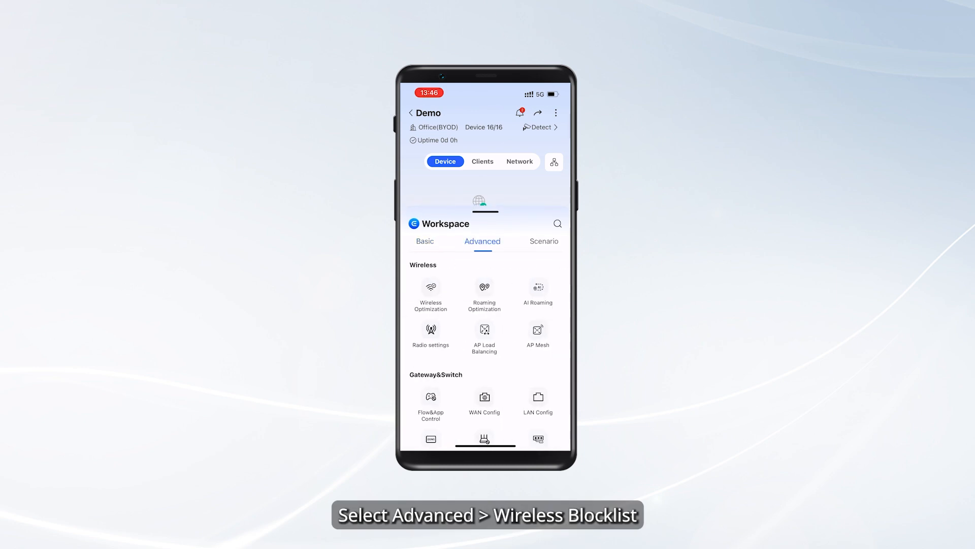
Open Wireless Blocklist under Network-Wide in the Demo project's Advanced features.
scroll(down, 3)
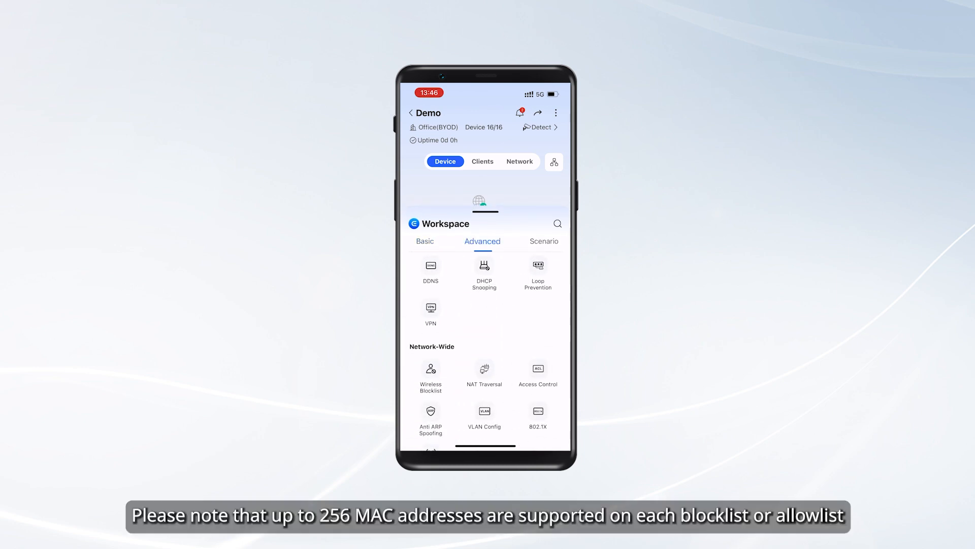
click(430, 372)
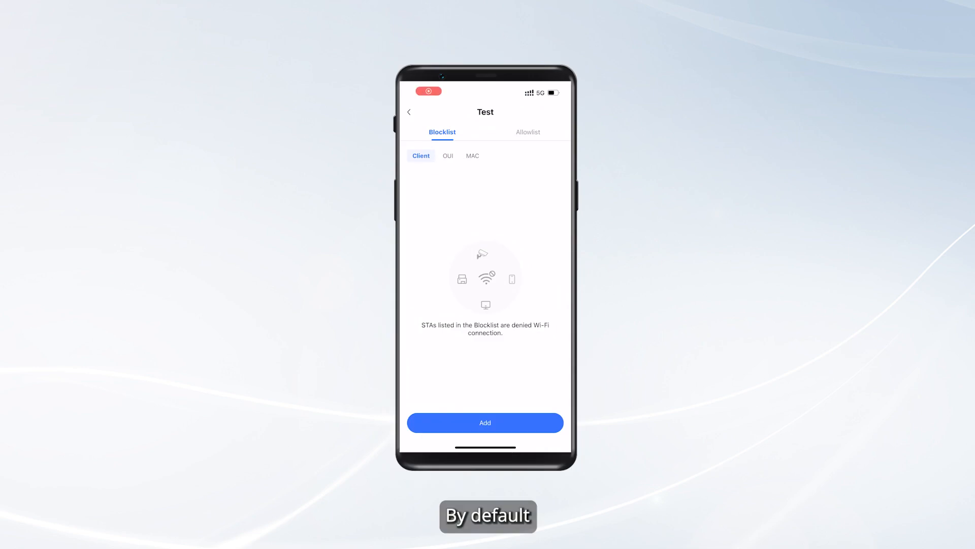
click(442, 132)
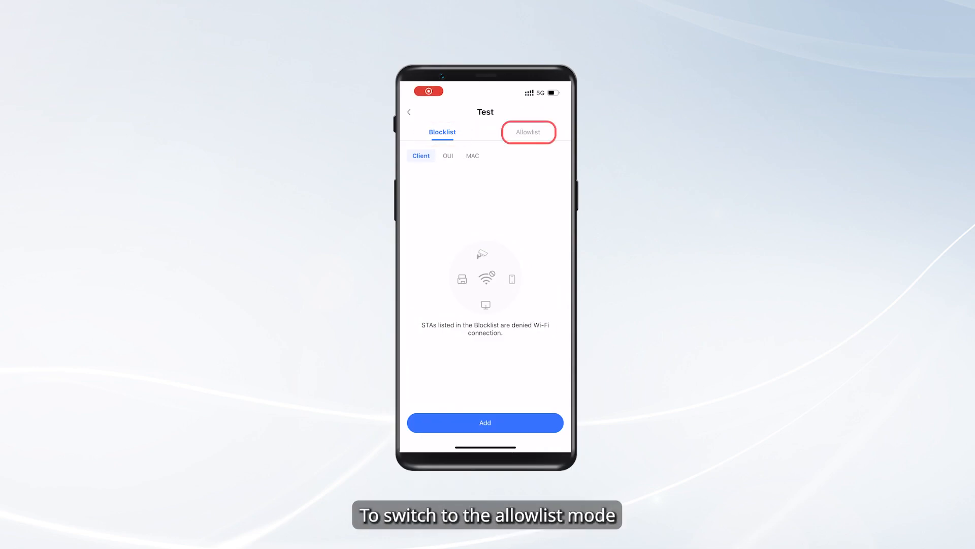
click(527, 132)
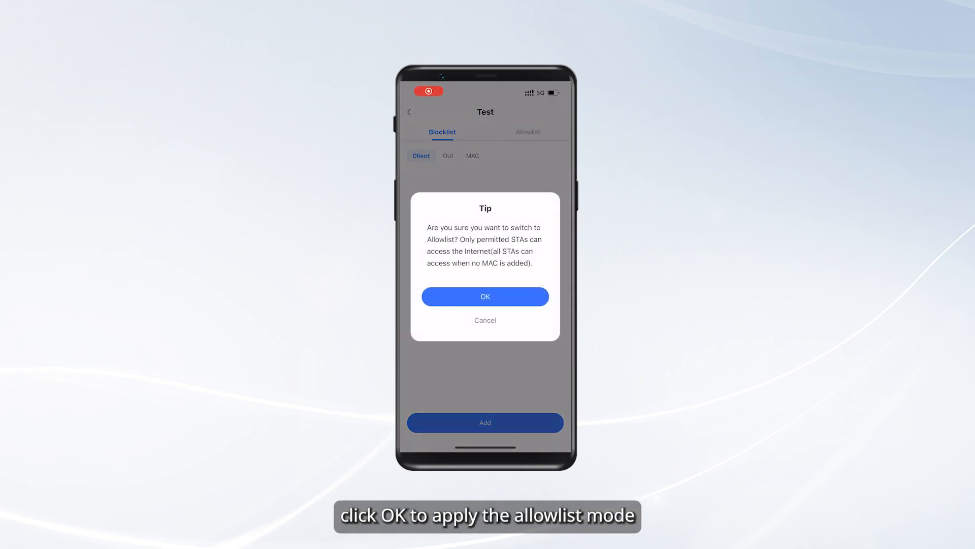
click(485, 296)
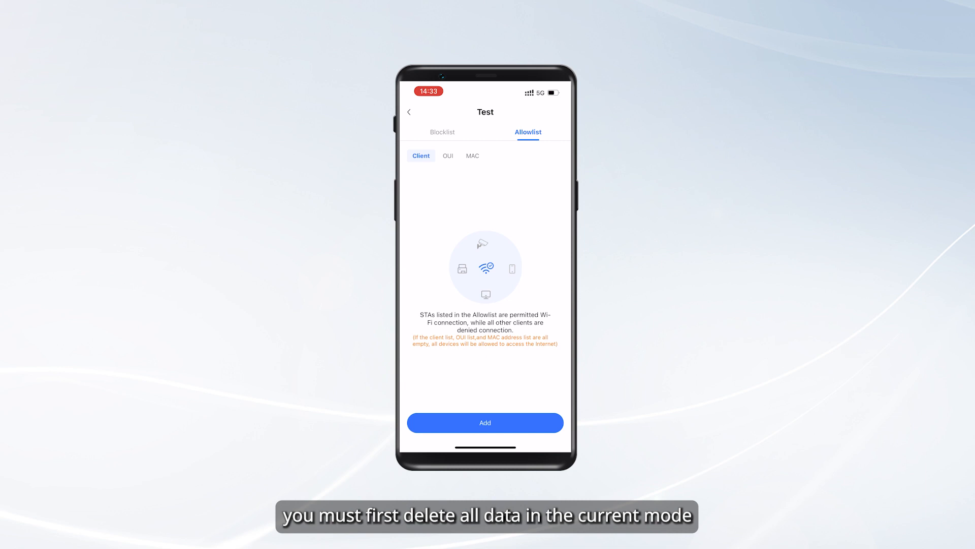
click(442, 132)
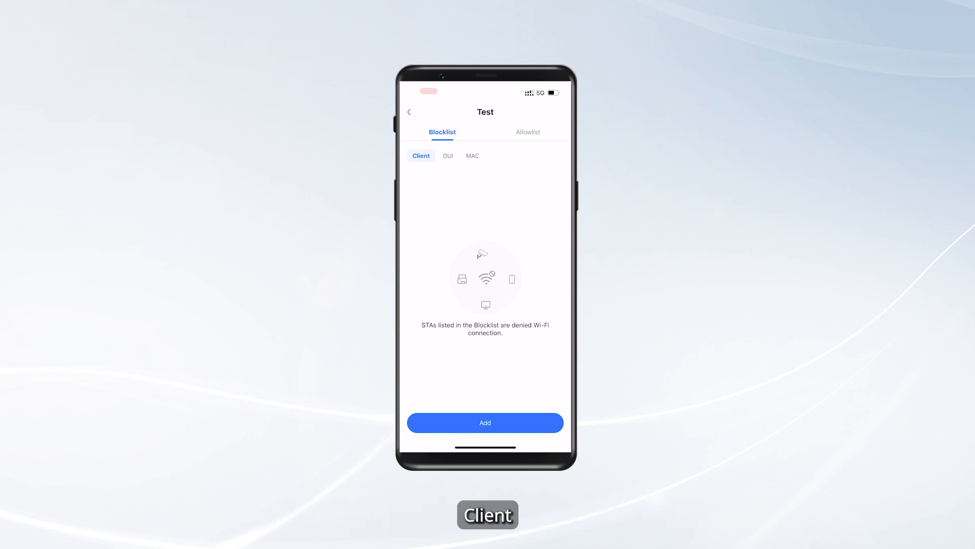
Blocklist clients OPPO Find N3 and iPhone 13, then add OUIs 00:00:01 and 23:43:31.
click(420, 155)
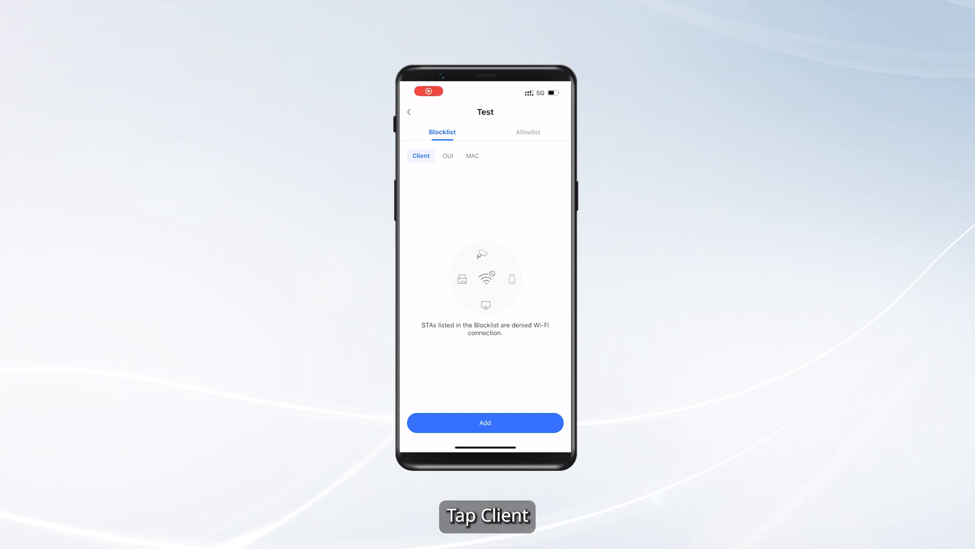
click(485, 422)
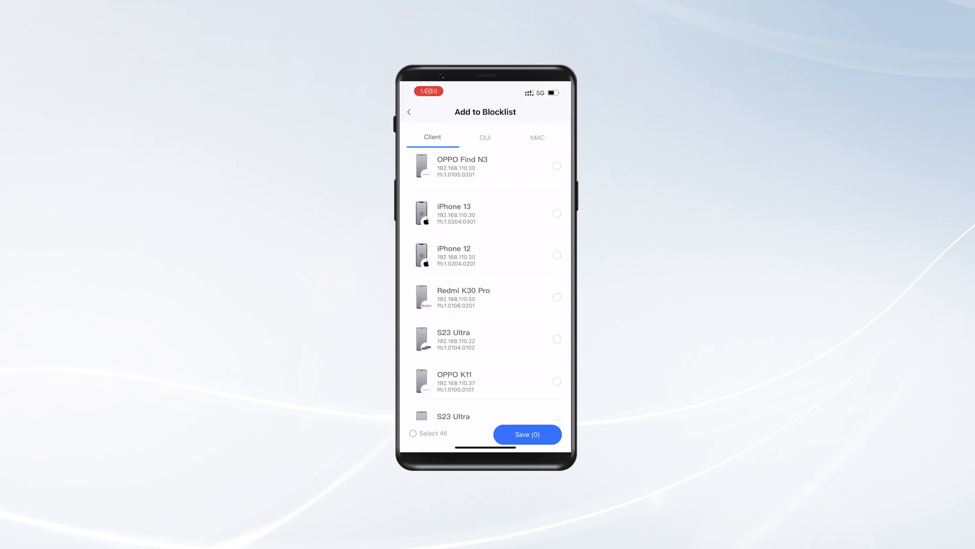
click(556, 213)
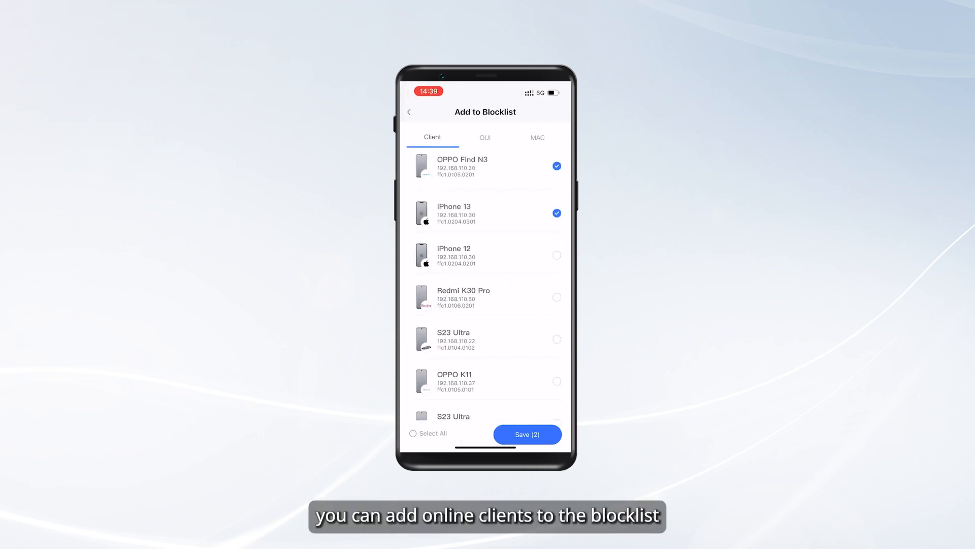
click(527, 435)
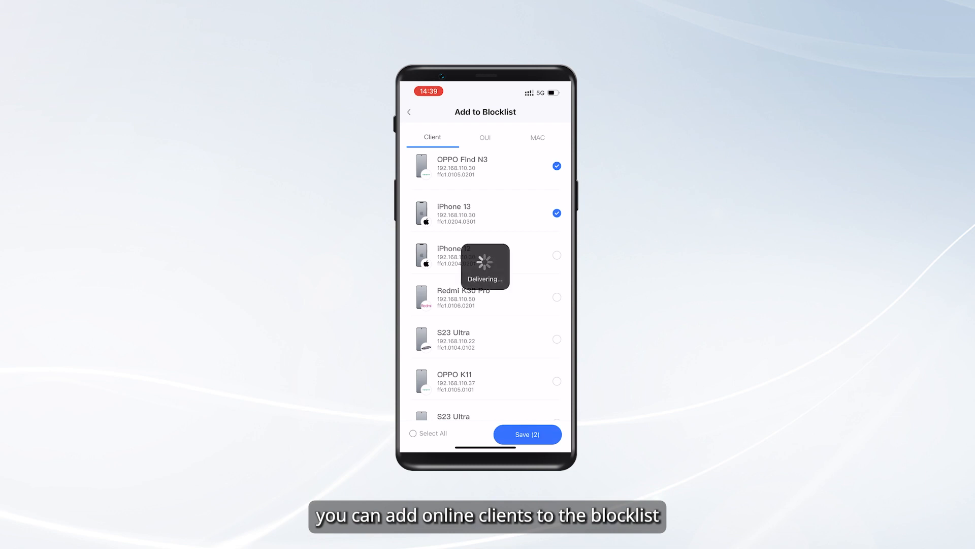
click(527, 433)
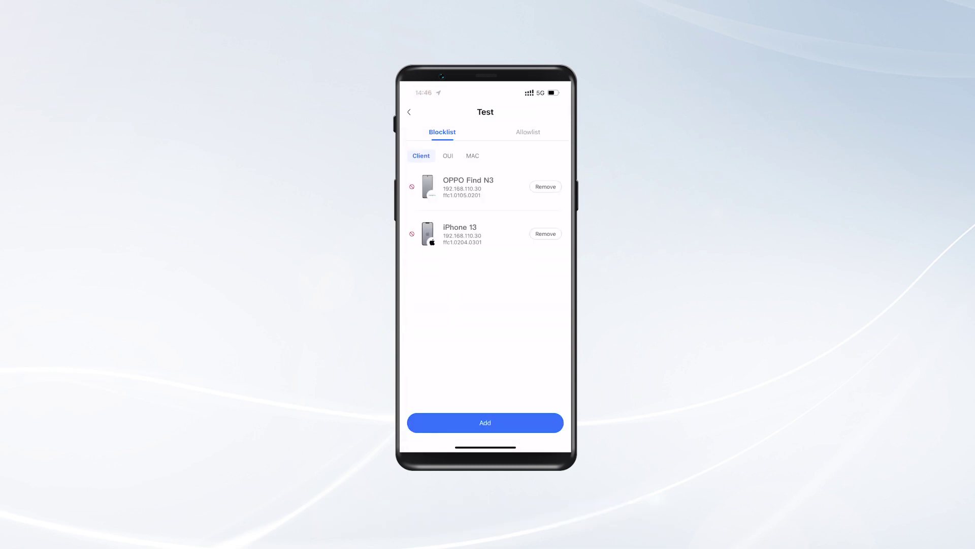
click(484, 422)
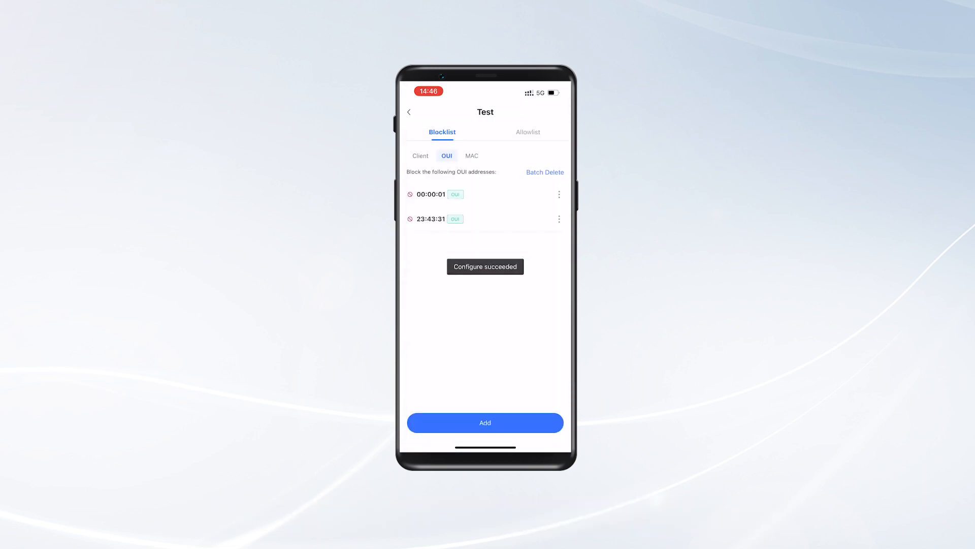
Add MAC address 32:33:45:67:89:65 to the blocklist's MAC list.
click(472, 156)
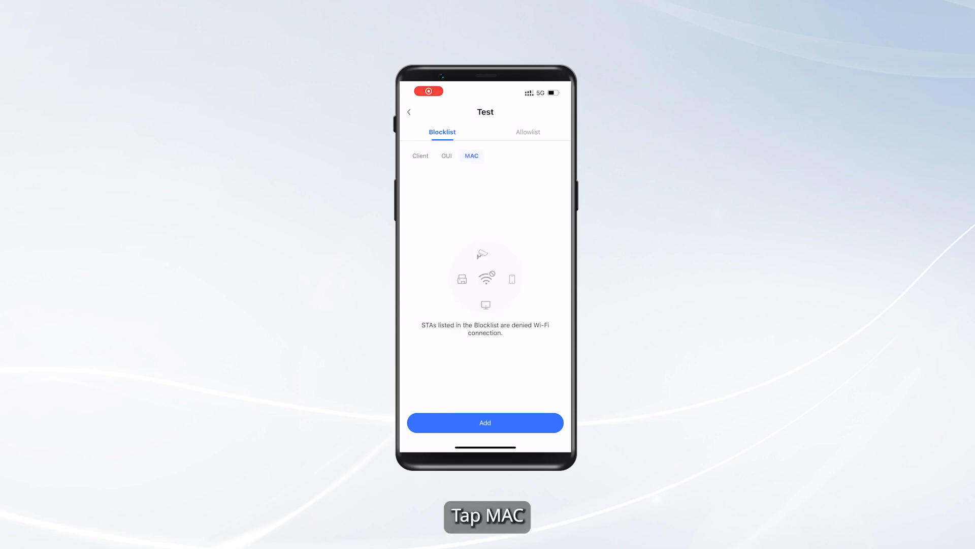
click(486, 423)
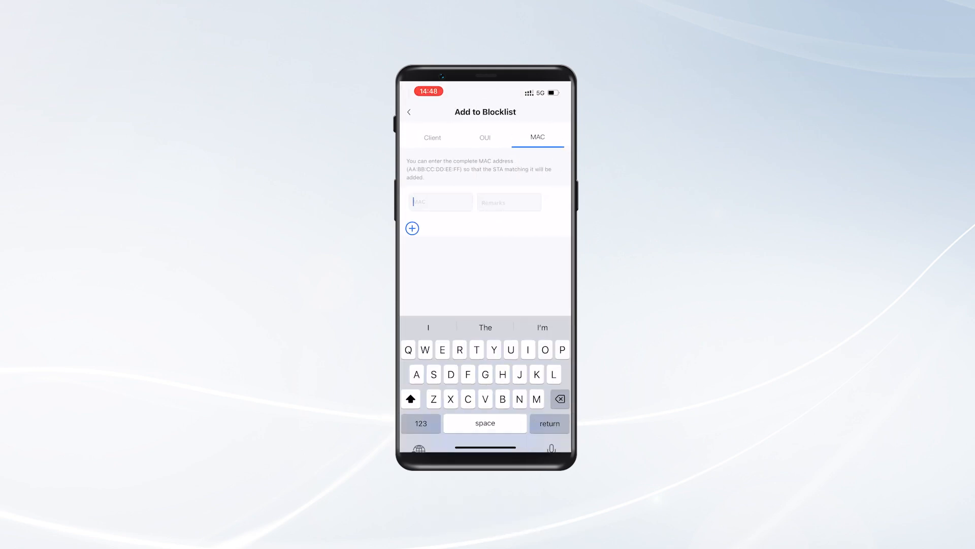
text(32:33:4)
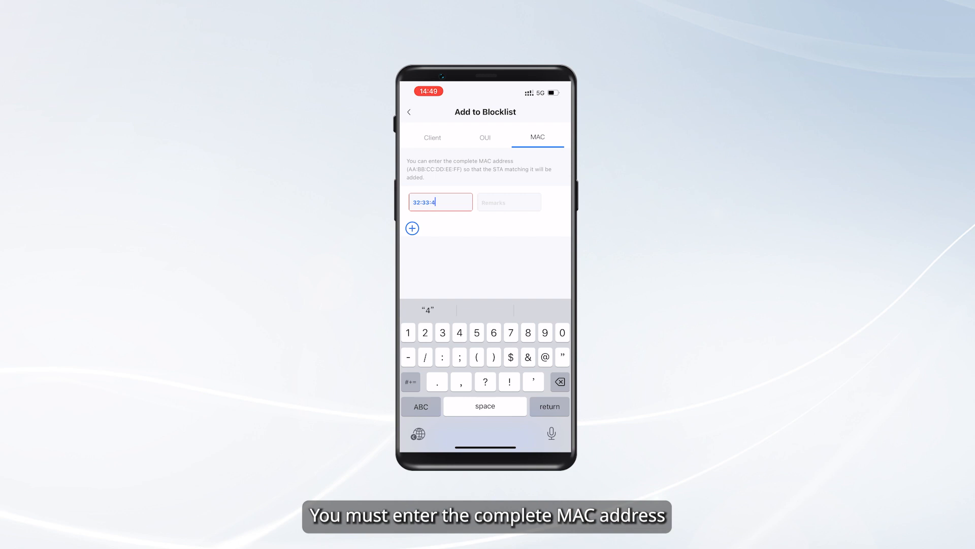
text(5:67:89:65)
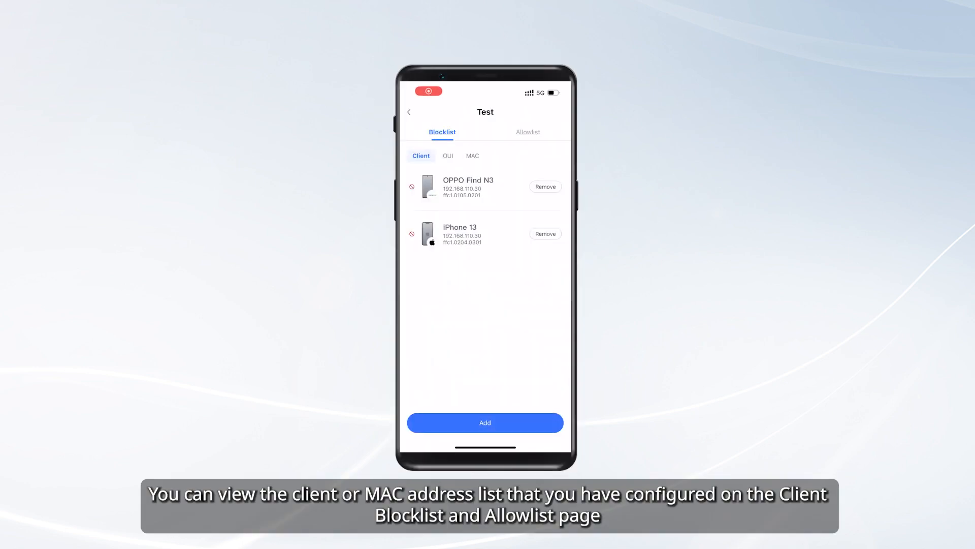
Review the blocked OUI, MAC and Client lists.
click(448, 156)
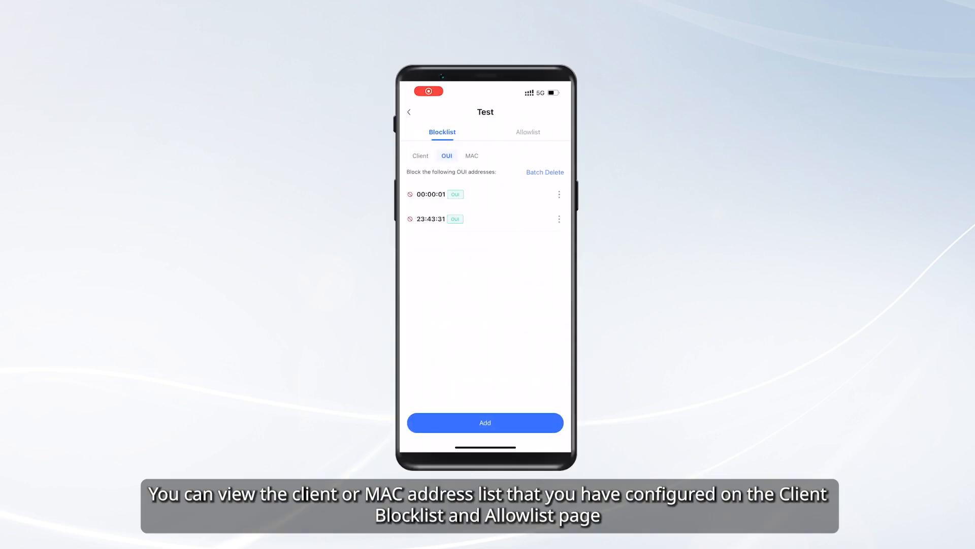
click(471, 155)
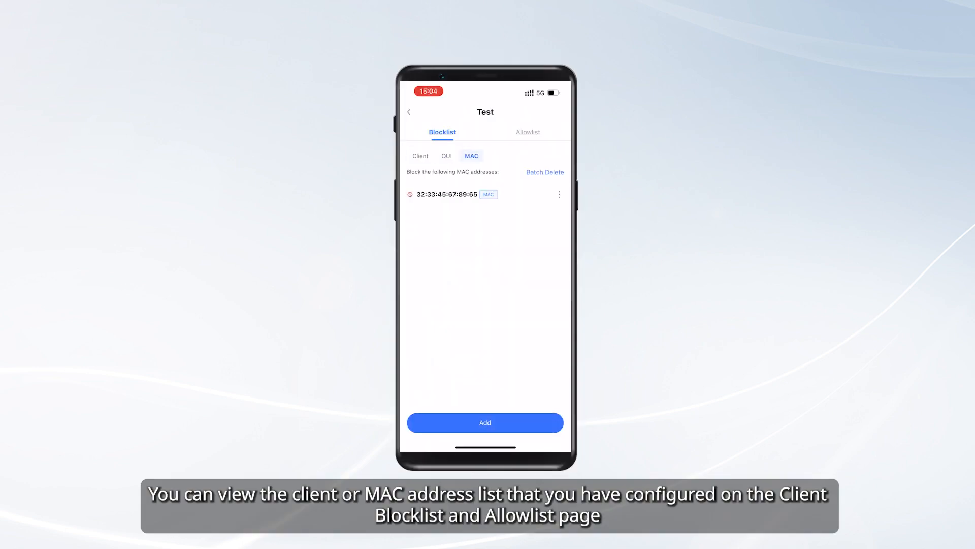
click(420, 155)
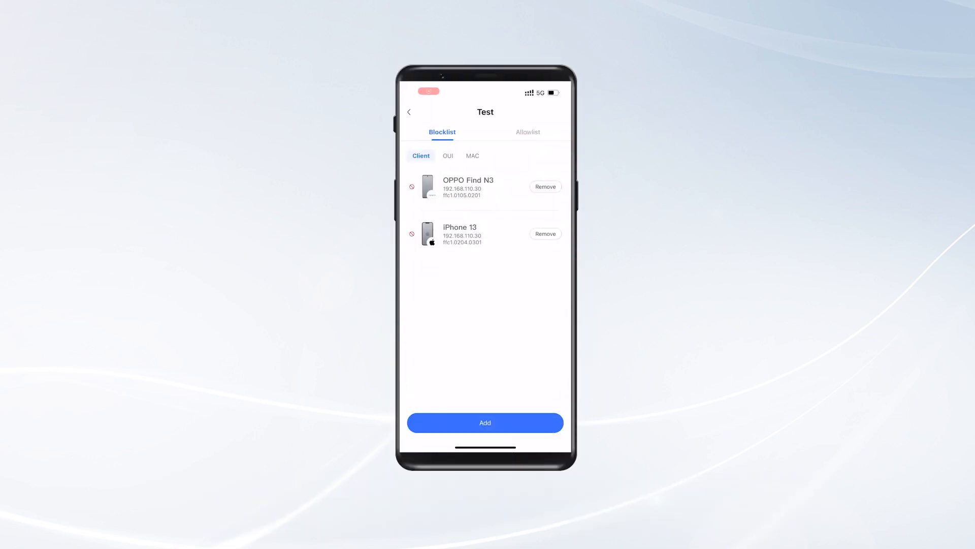
click(545, 187)
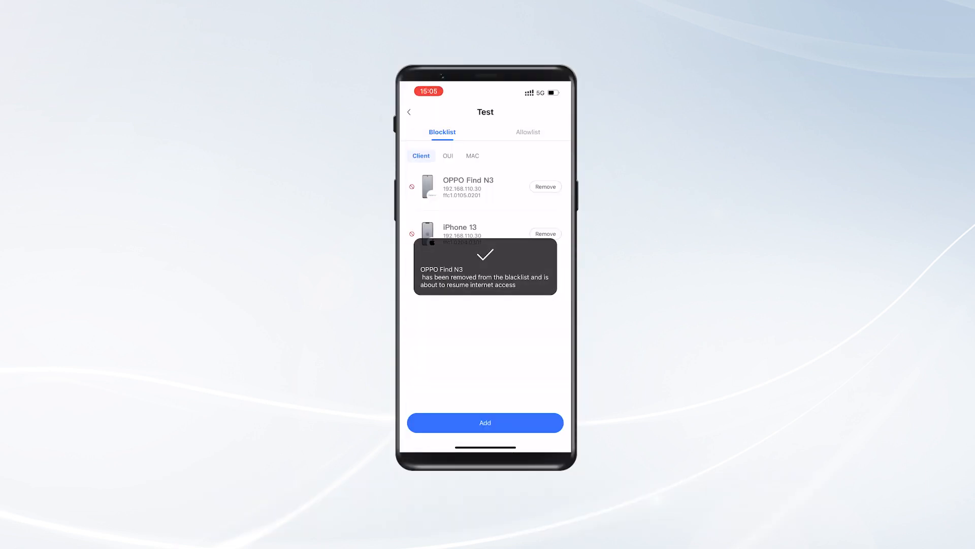
click(545, 186)
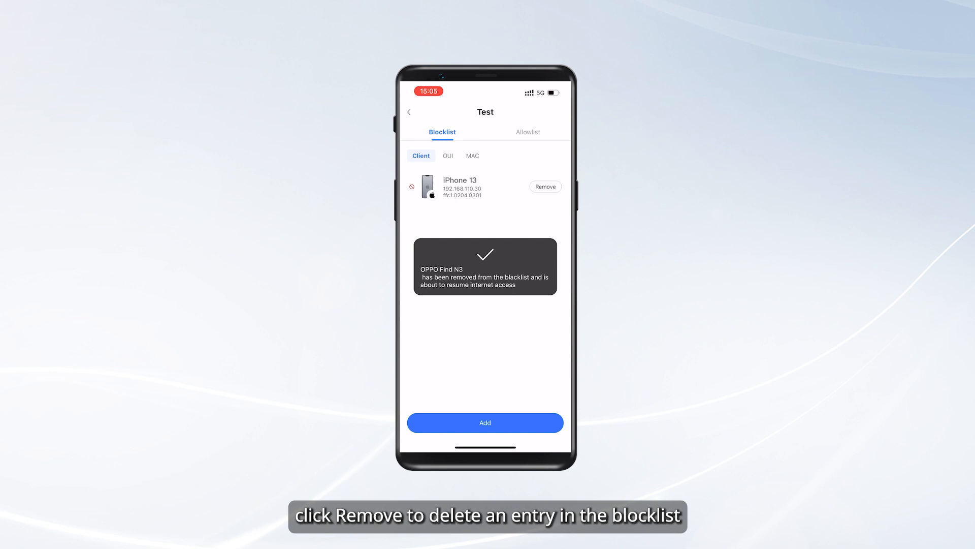
click(472, 155)
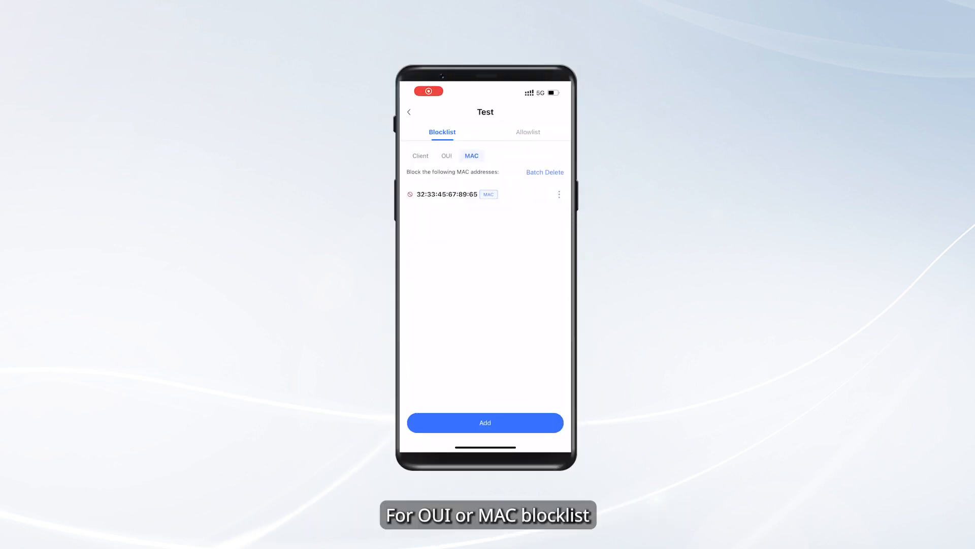
click(559, 194)
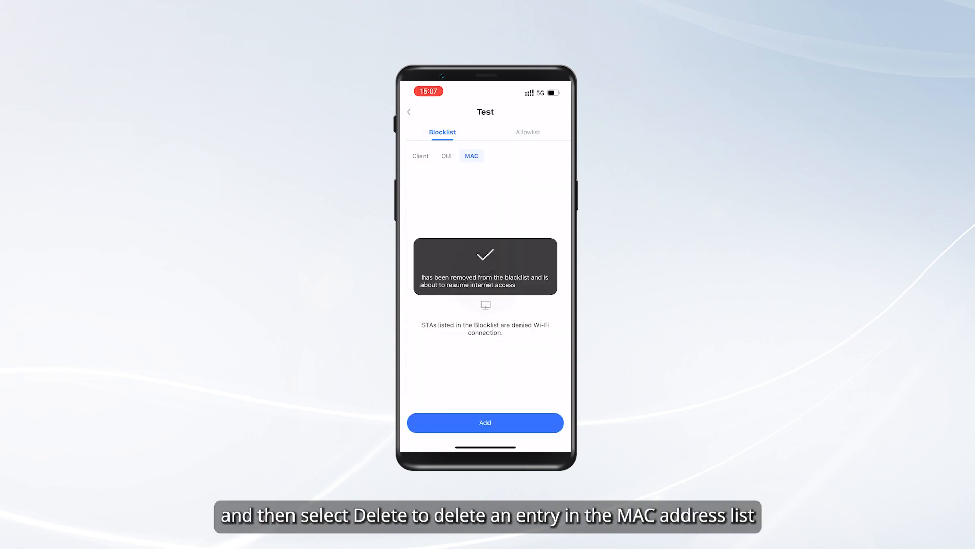
Start batch deleting entries on the OUI blocklist.
click(447, 155)
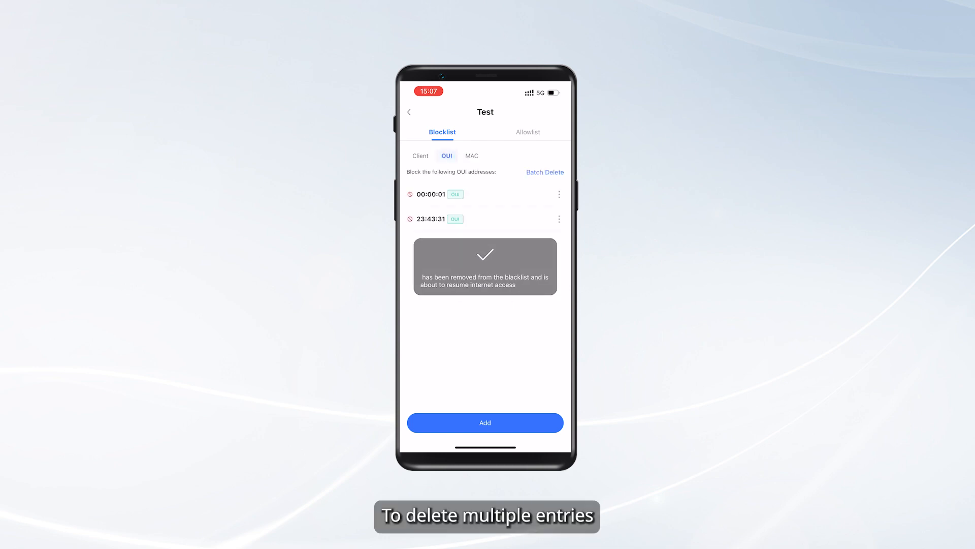
click(544, 172)
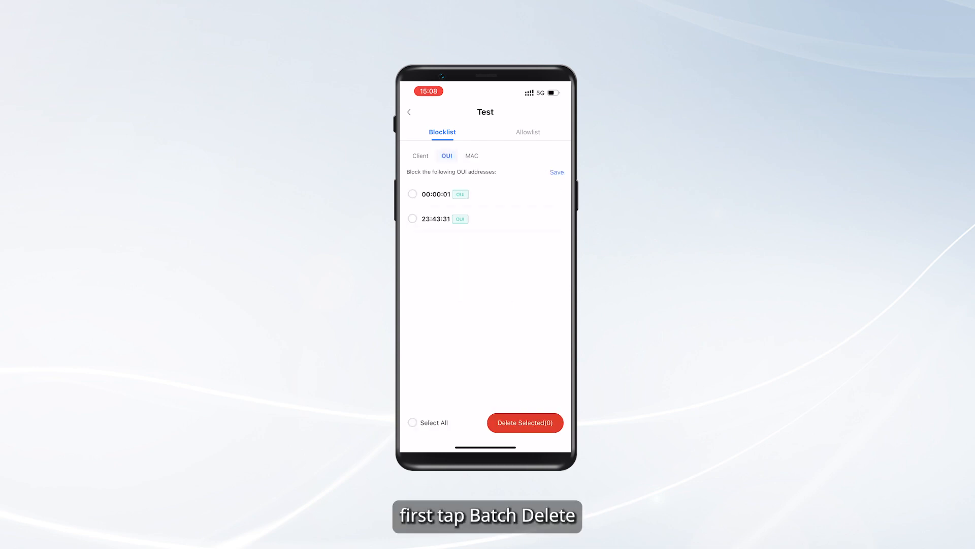
click(525, 423)
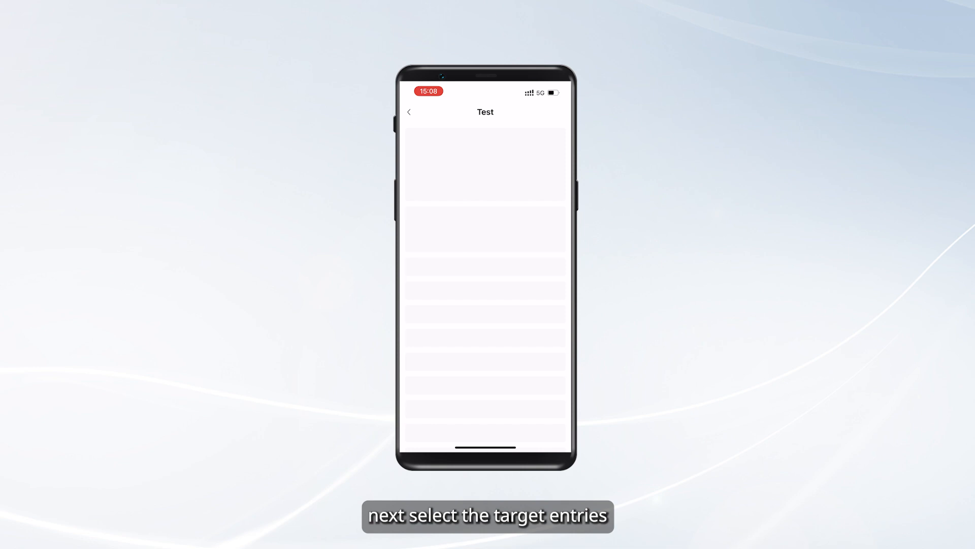